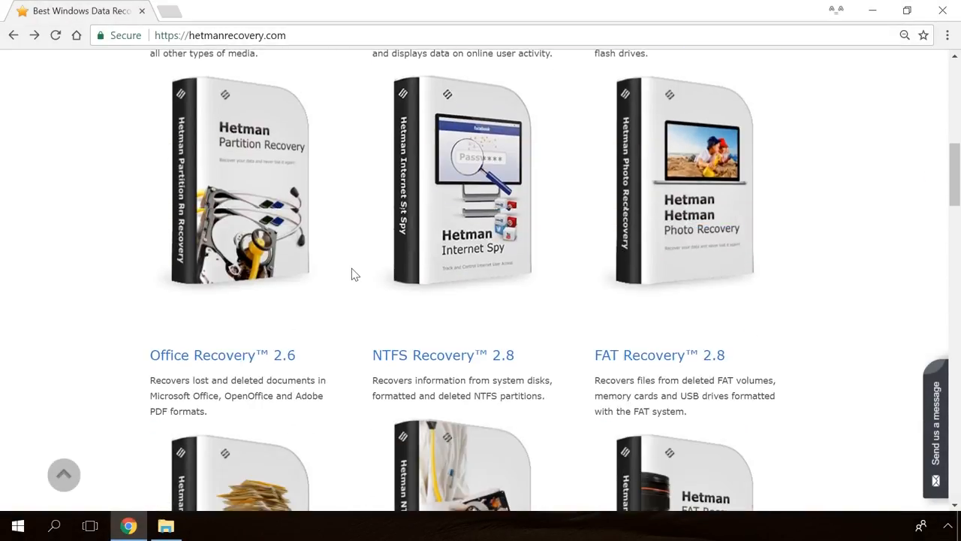
- Visit the Internet Spy 1.0 product page, then go to the Hetman data recovery blog
scroll(down, 3)
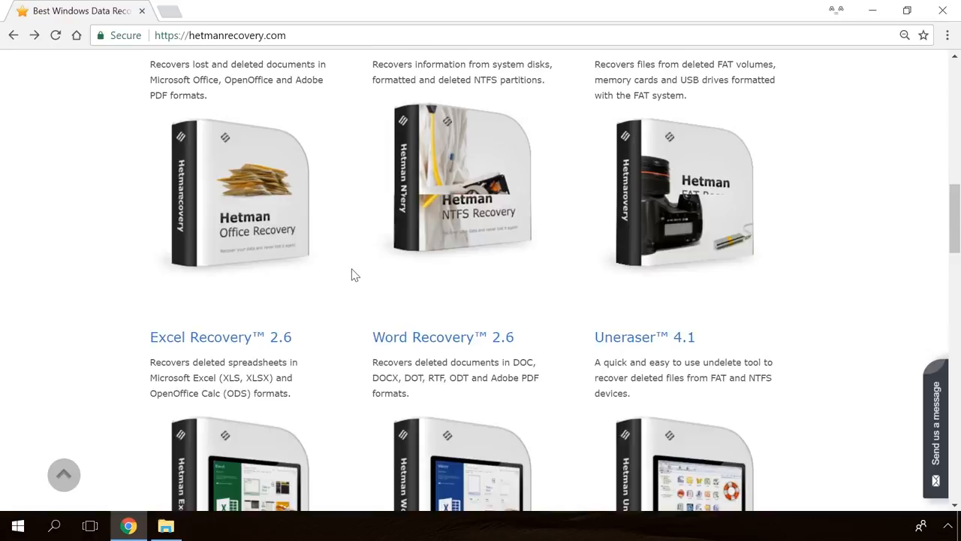
scroll(up, 3)
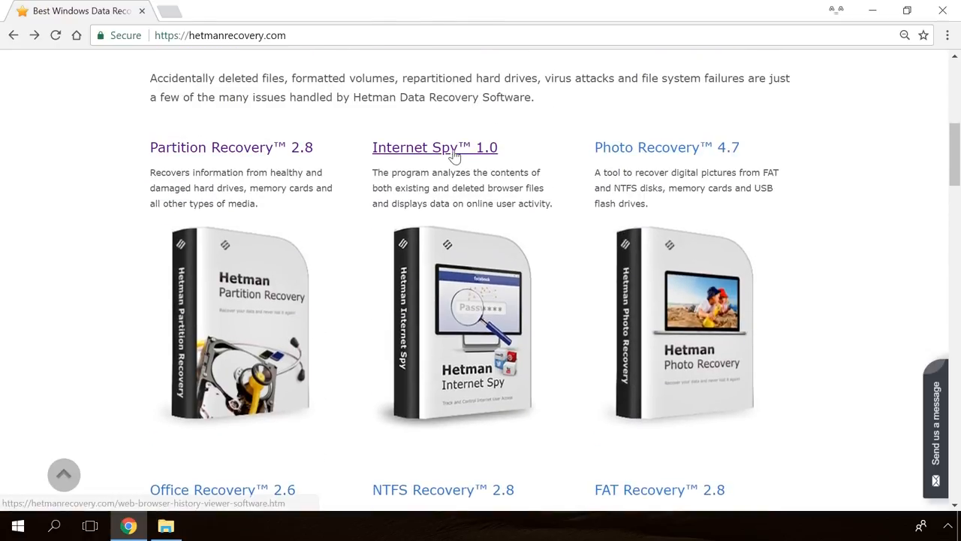
click(435, 147)
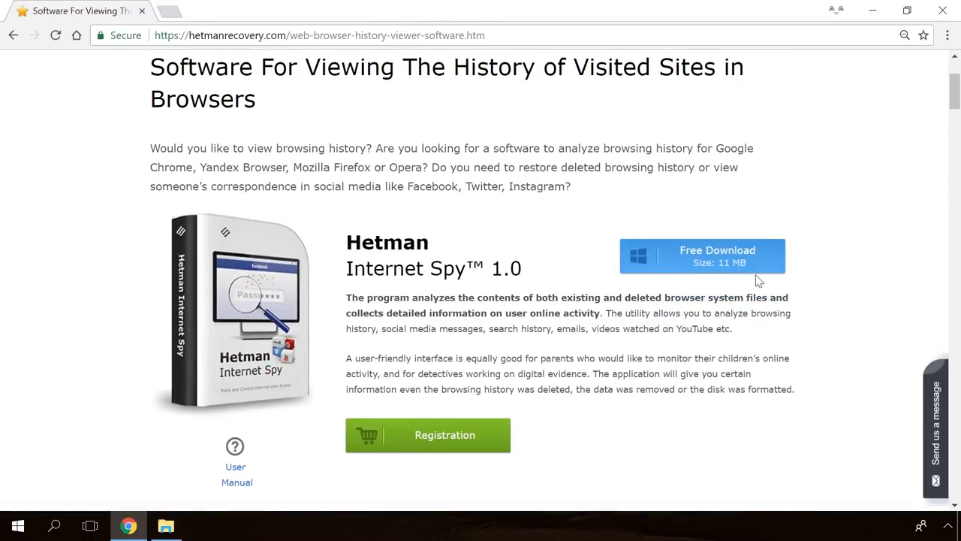
click(717, 256)
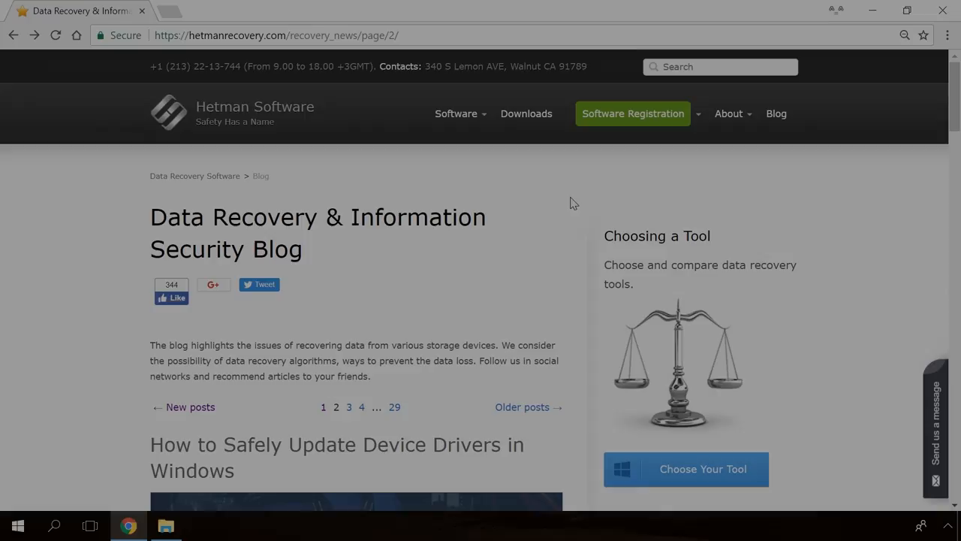
- Find and read the article 'How to Fix the Error Windows Detected a Hard Disk Problem'
scroll(down, 3)
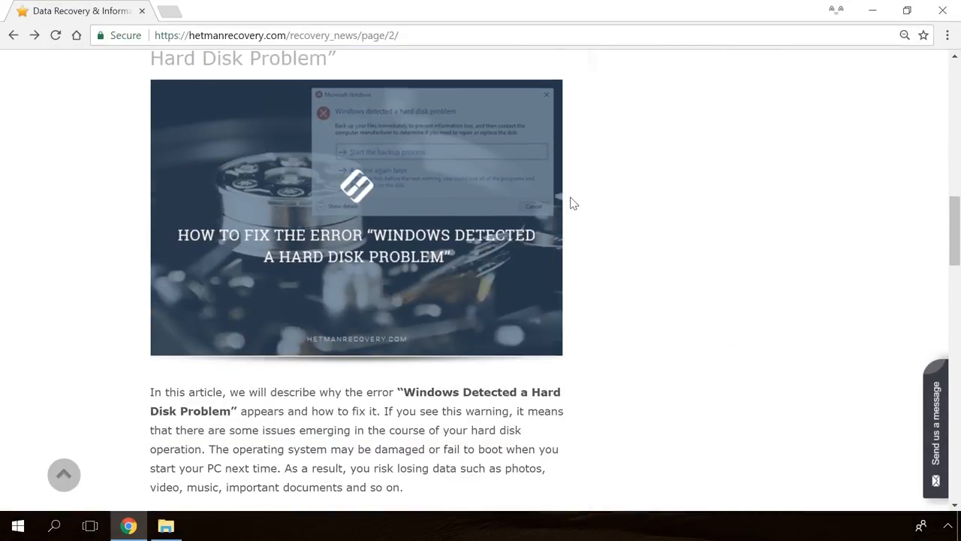
scroll(down, 3)
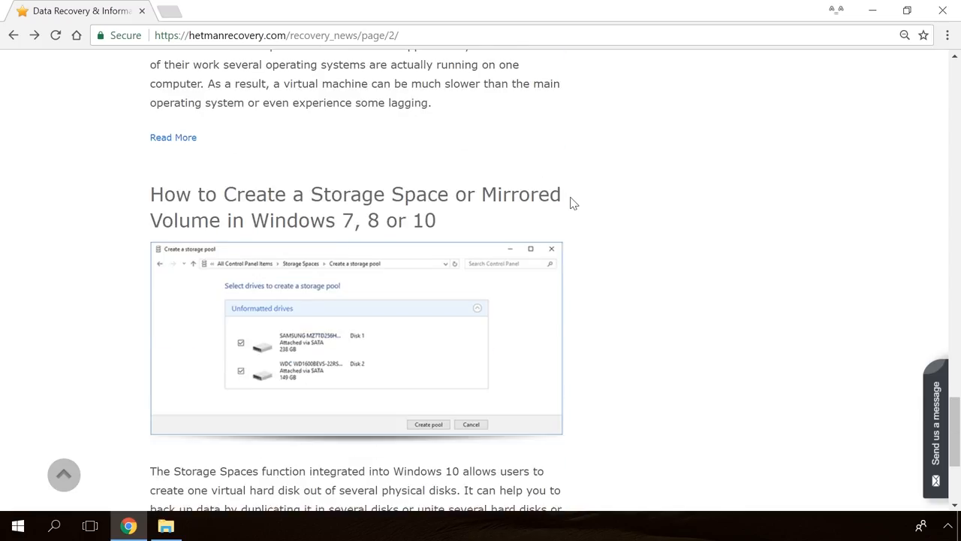
scroll(down, 3)
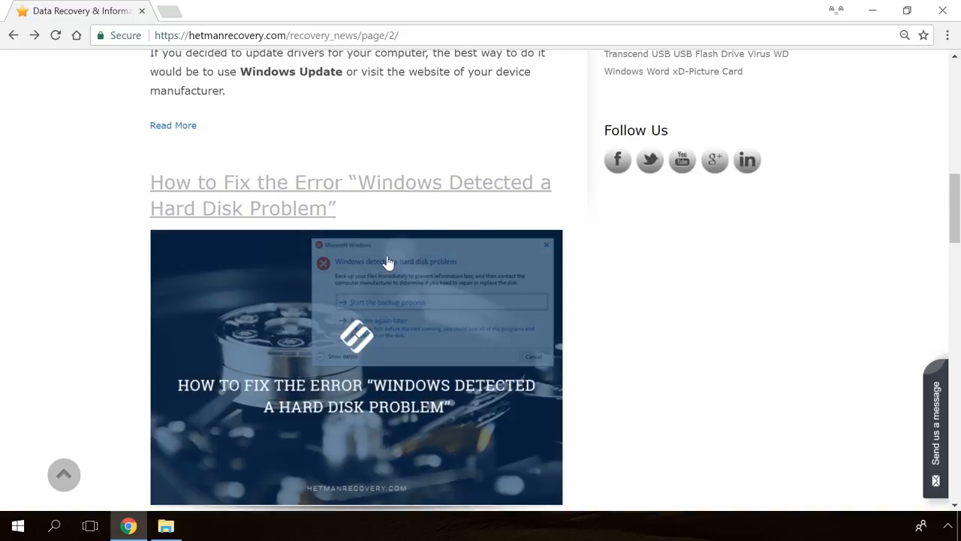
click(349, 183)
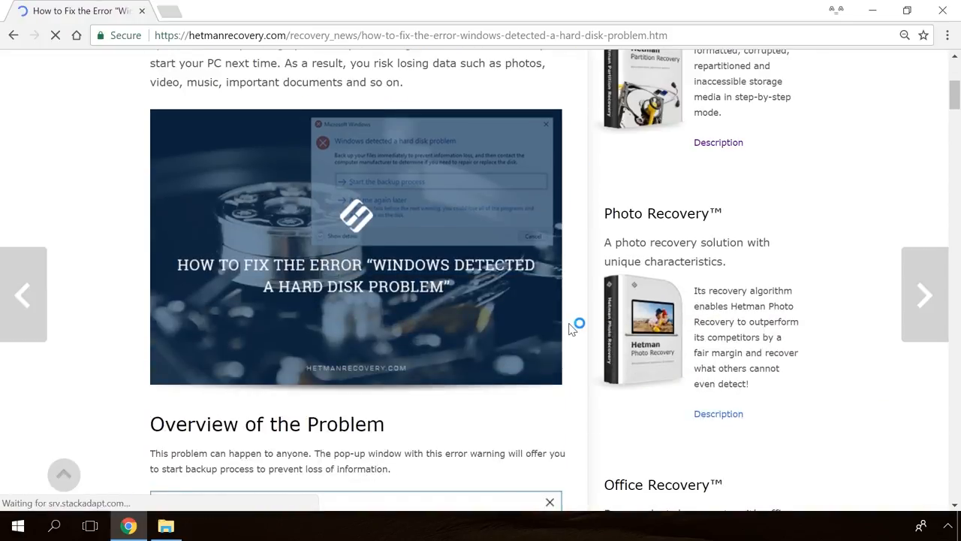
scroll(down, 3)
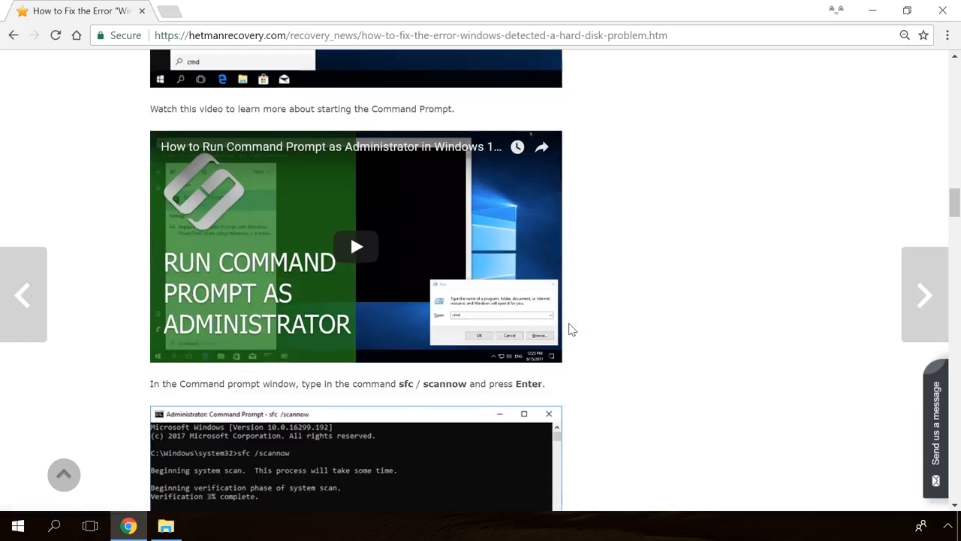
mouse_move(941, 408)
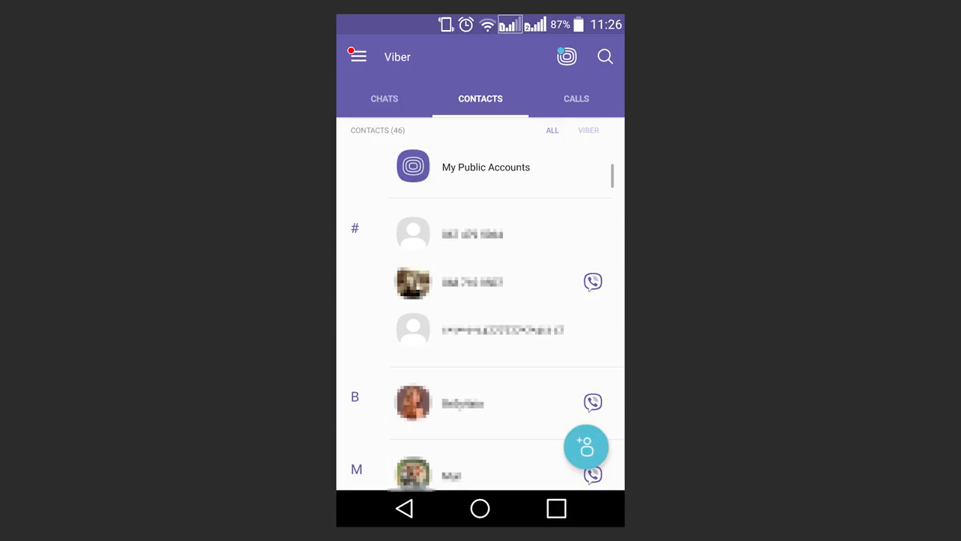
- Email the Viber message history as the Viber messages.zip attachment via Settings > Calls and messages
click(358, 56)
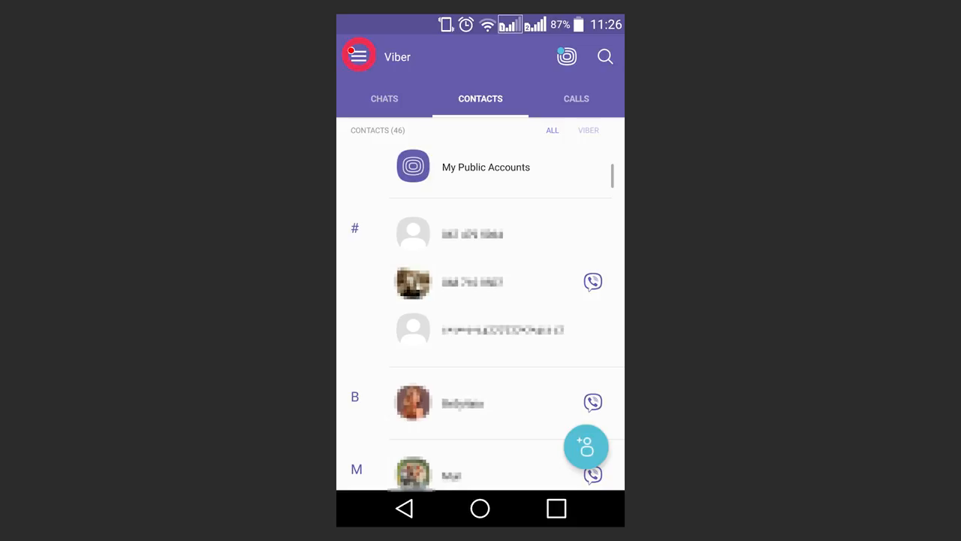
click(359, 55)
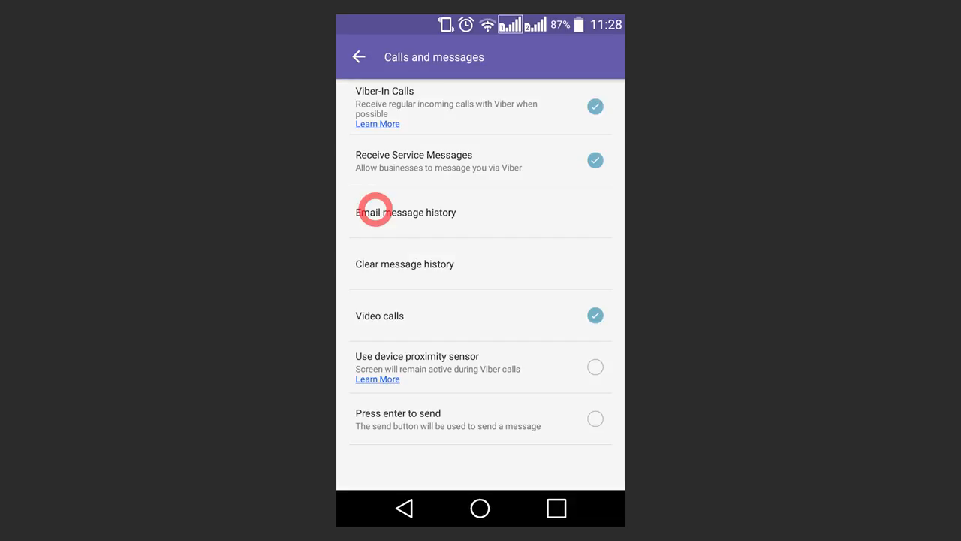
click(406, 211)
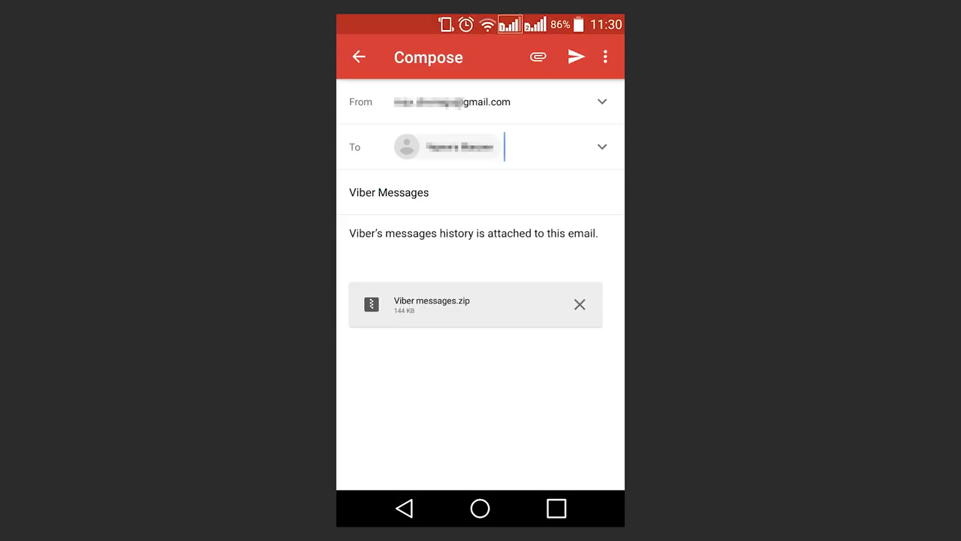
click(577, 57)
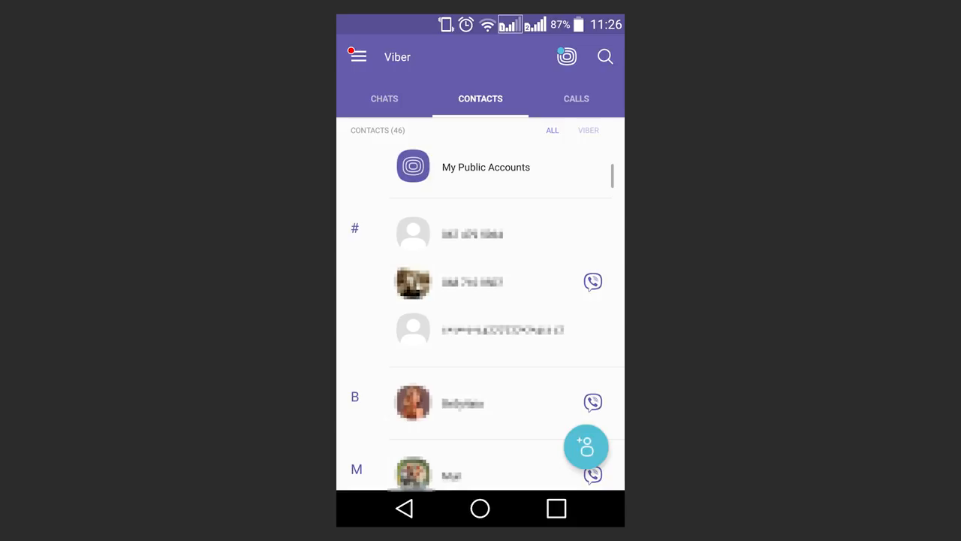
- Show Viber's main side menu with Settings and Exit
click(359, 57)
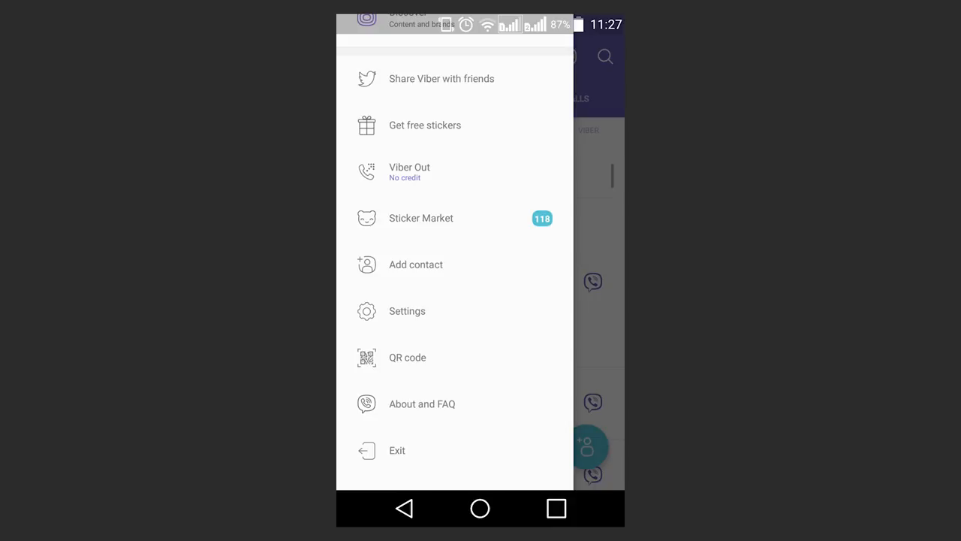
- Back up Viber chats to Google Drive from Account > Viber Backup, then start a restore
click(365, 310)
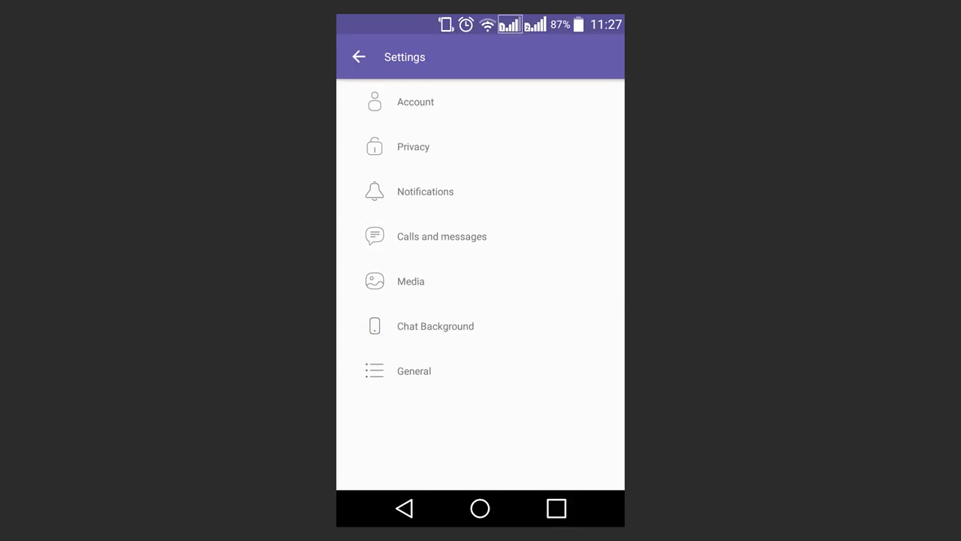
click(415, 101)
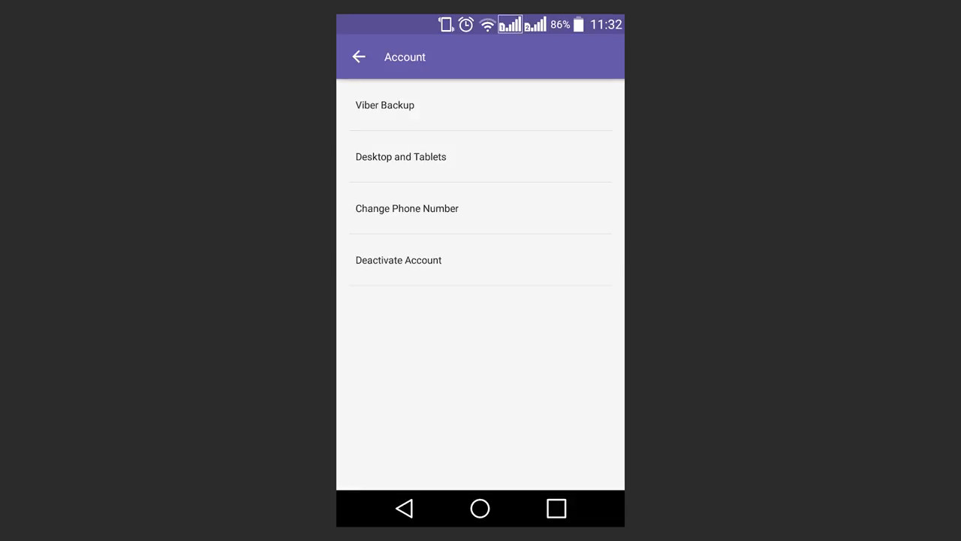
click(385, 105)
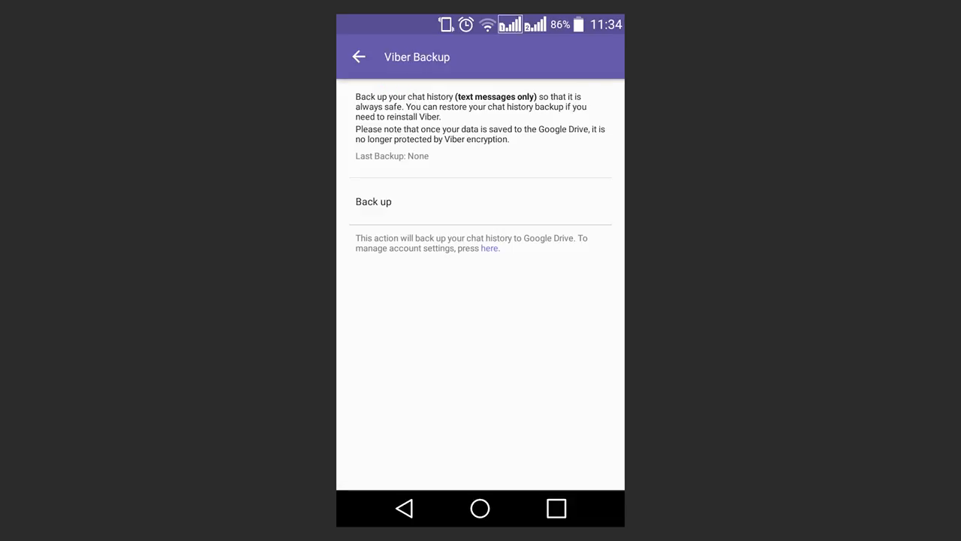
click(374, 201)
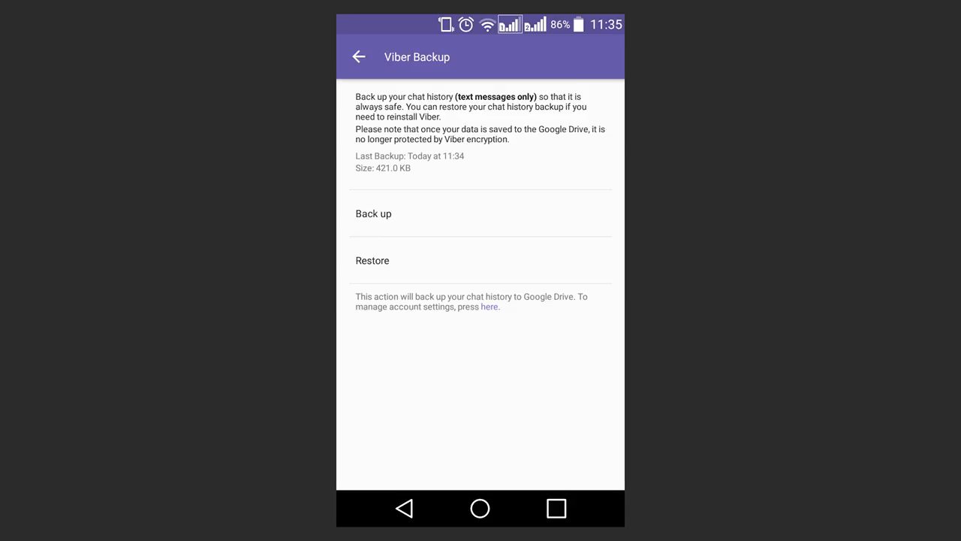
click(373, 213)
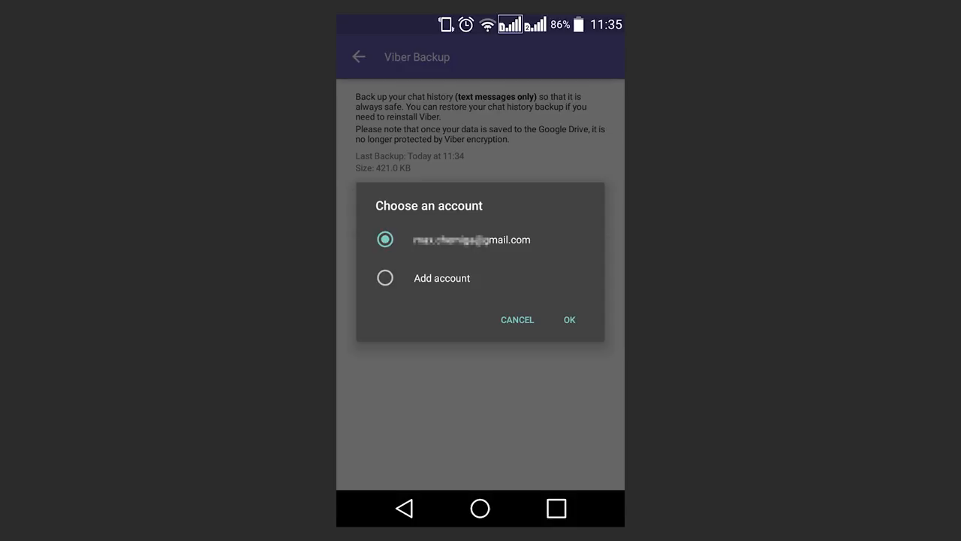
- Confirm the Google account so the chat history restores and the contacts list returns
click(568, 319)
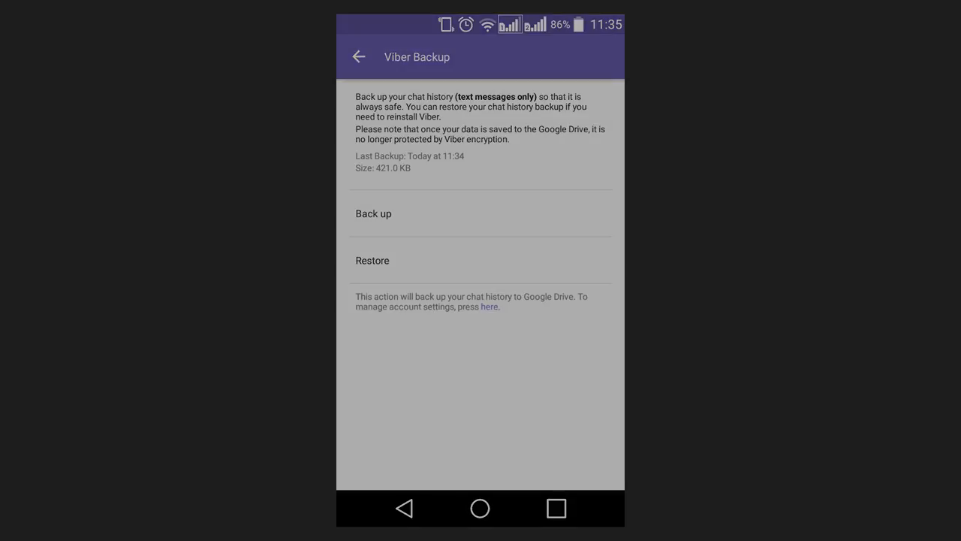
click(357, 56)
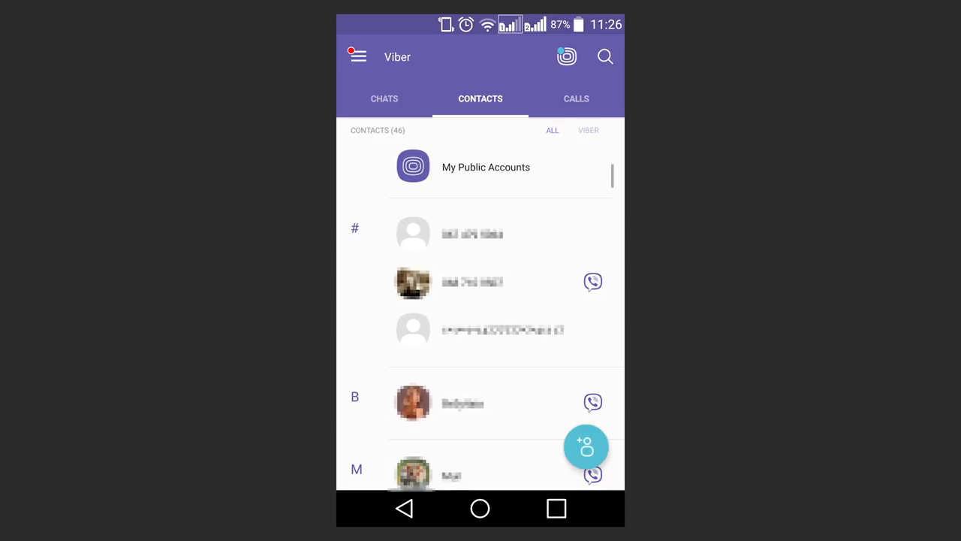
- Export the message history from Calls and messages, choosing Save to Drive as 'Viber Messages'
click(359, 57)
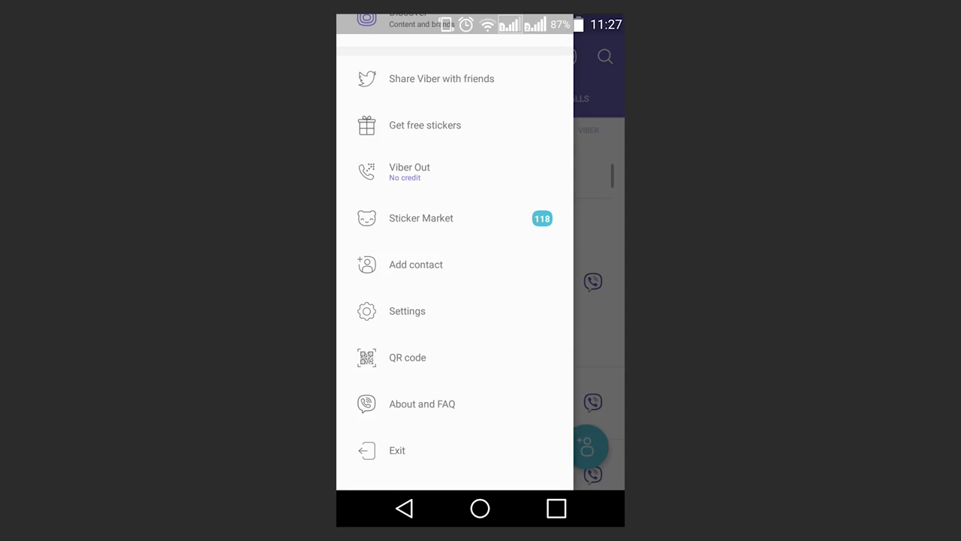
click(407, 311)
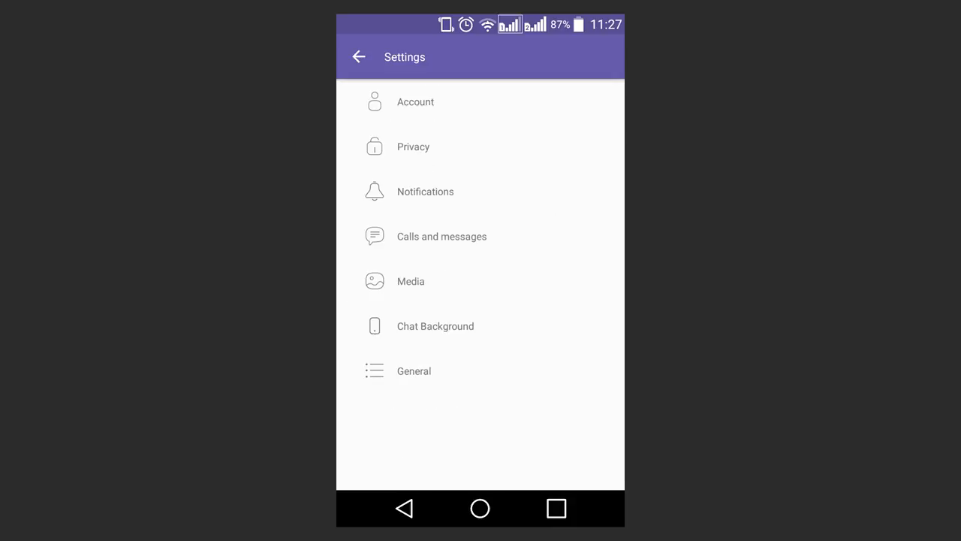
click(375, 236)
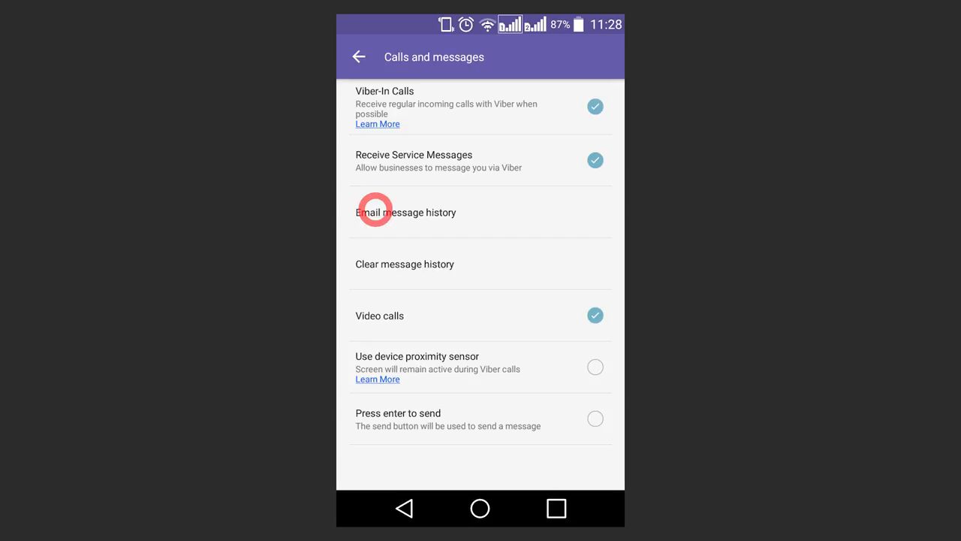
click(406, 212)
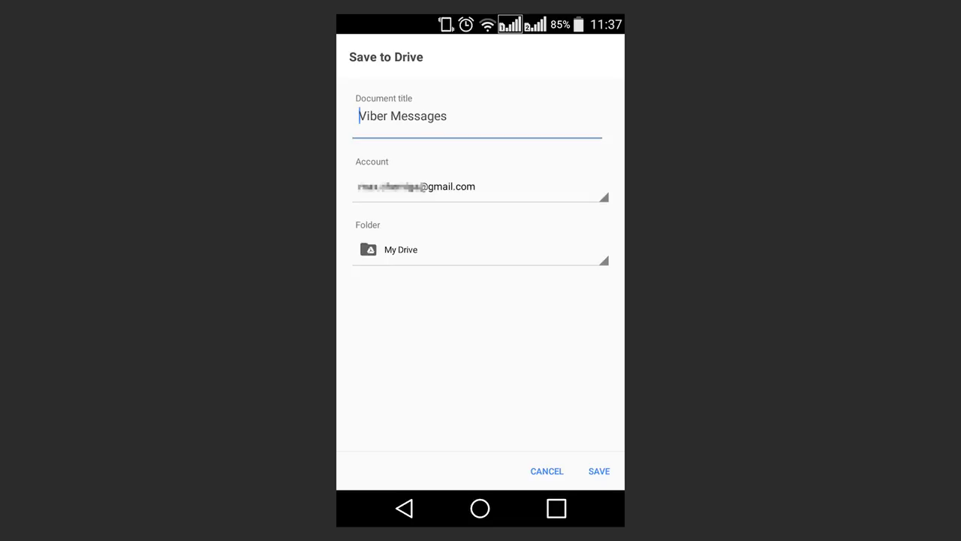
- Save the Viber Messages file to My Drive, then move to the iPhone's Apple ID settings
click(598, 470)
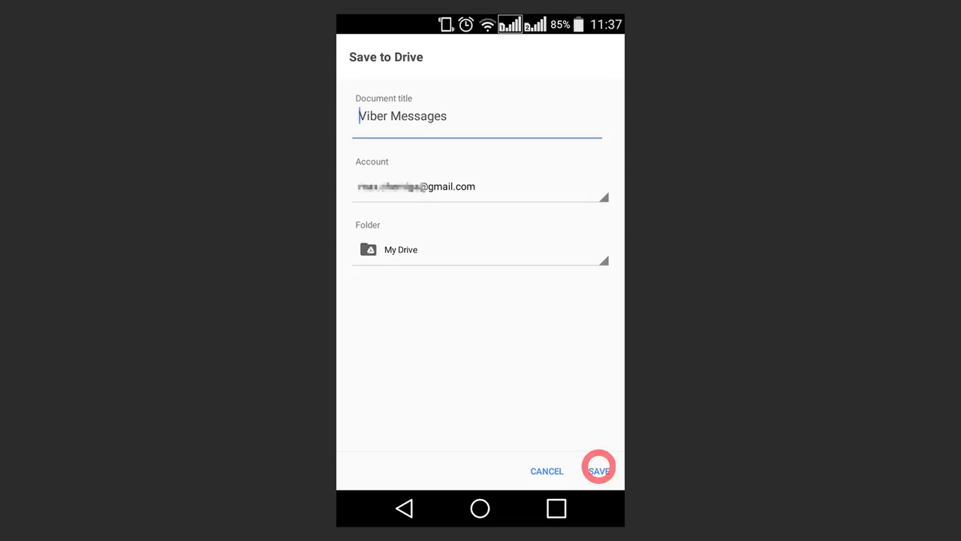
click(599, 470)
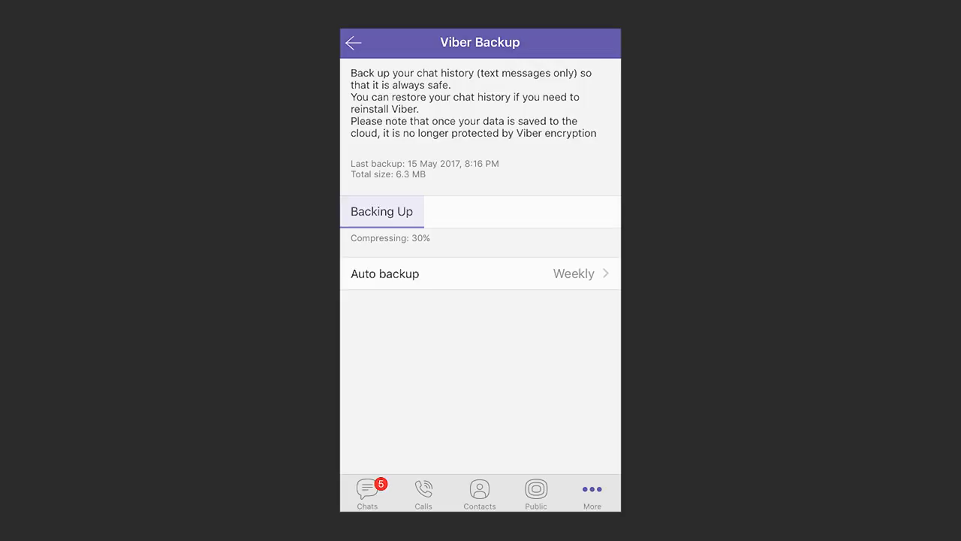
click(362, 274)
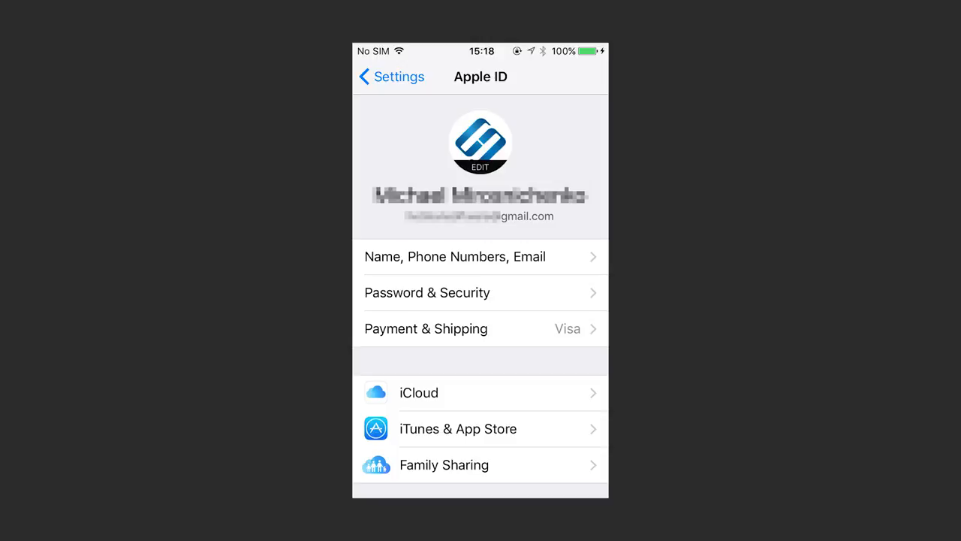
- Switch on iCloud Drive under Apple ID > iCloud so apps can store data in iCloud
click(378, 392)
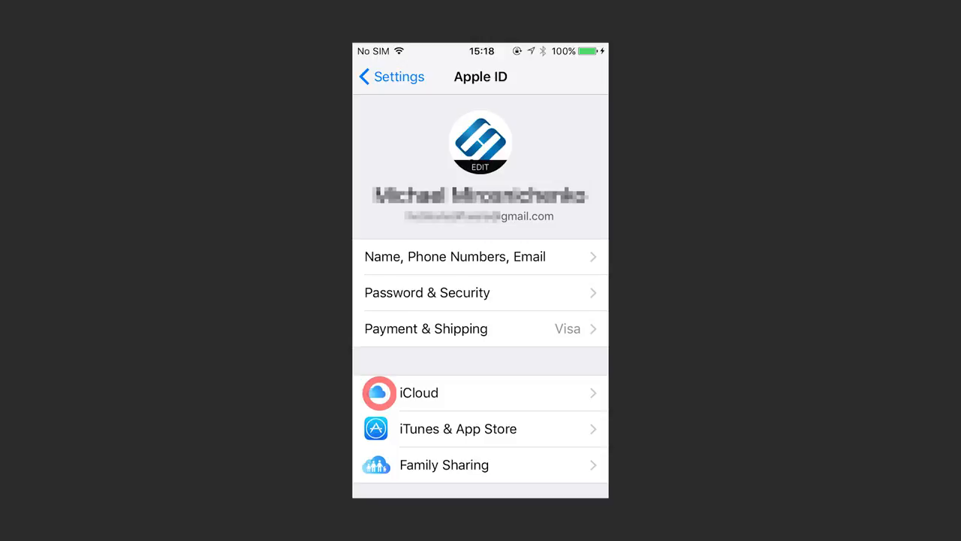
click(419, 393)
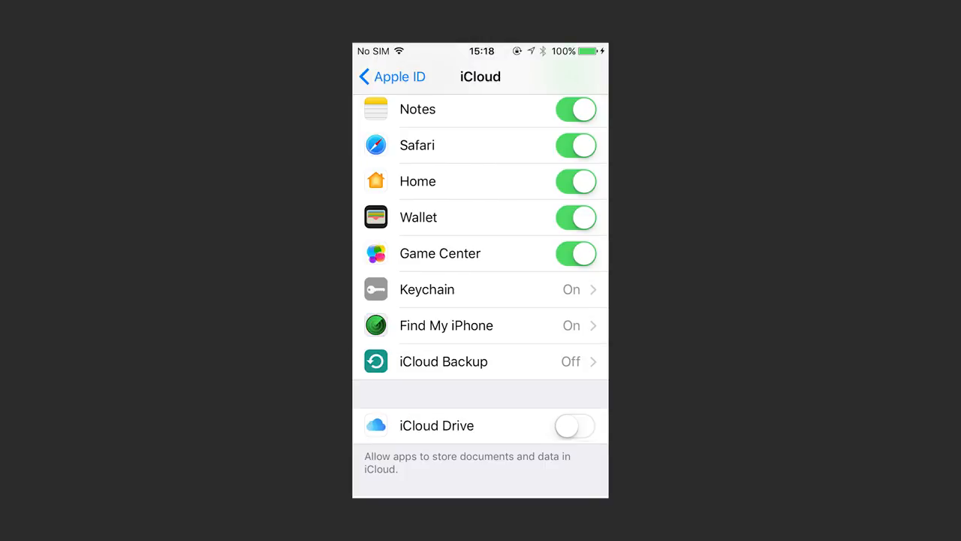
click(575, 425)
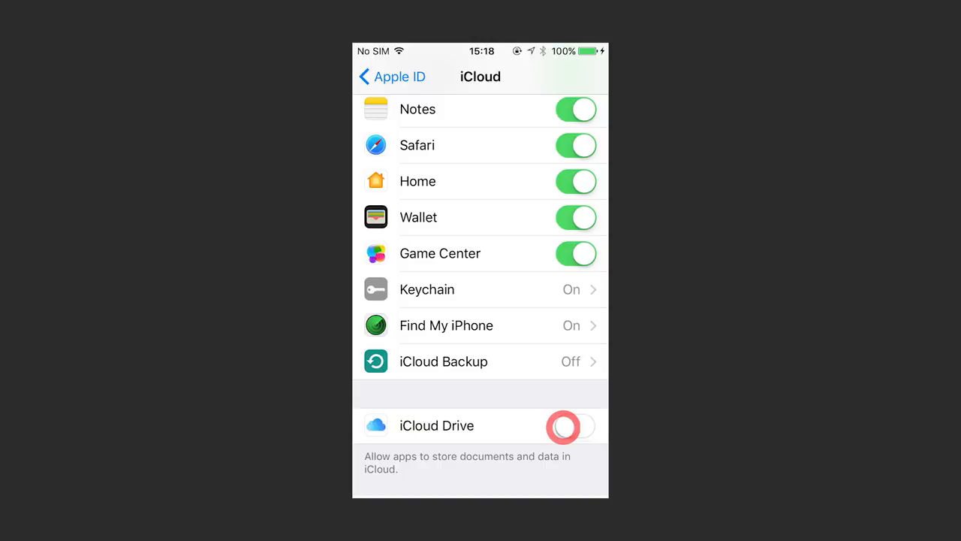
click(574, 426)
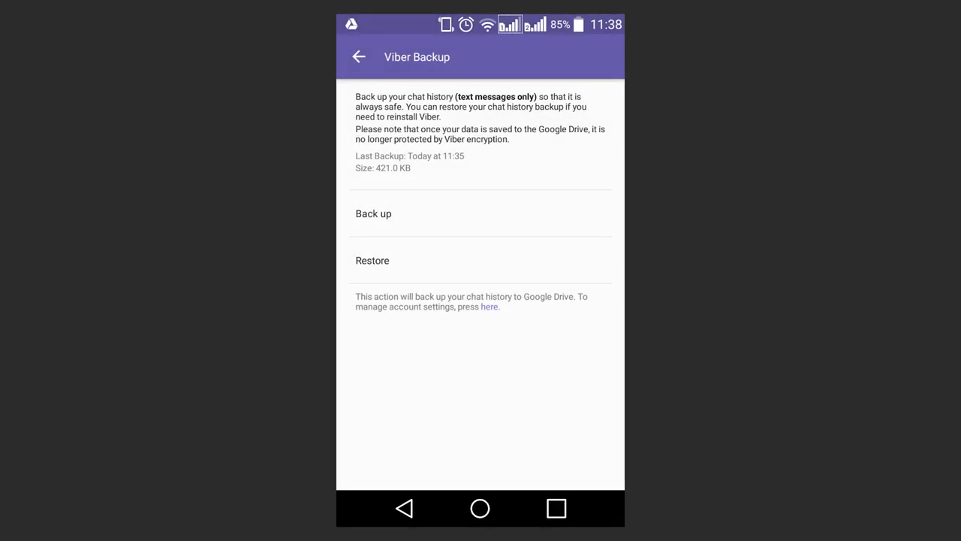
- Restore the Viber chat history from today's 11:35 backup (421 KB) with Restore Now
click(372, 260)
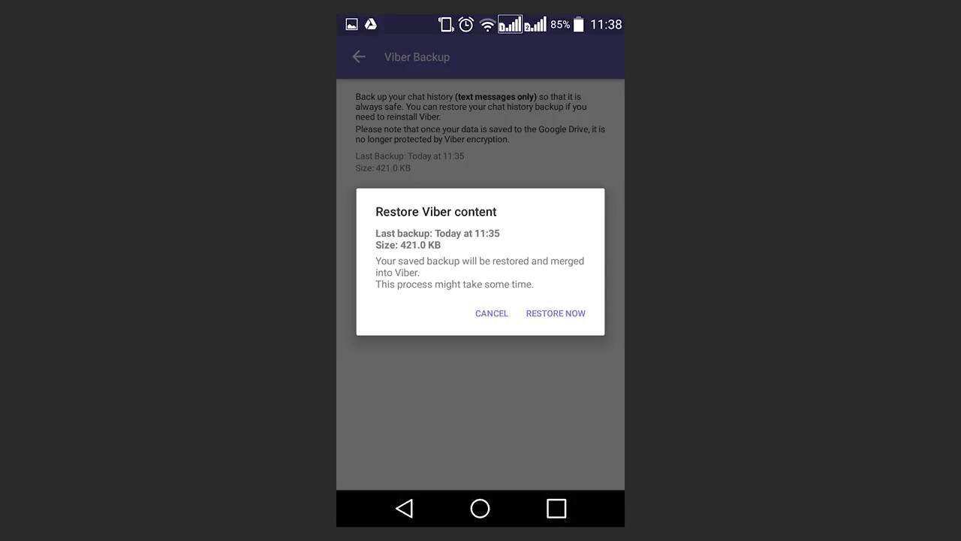
click(555, 313)
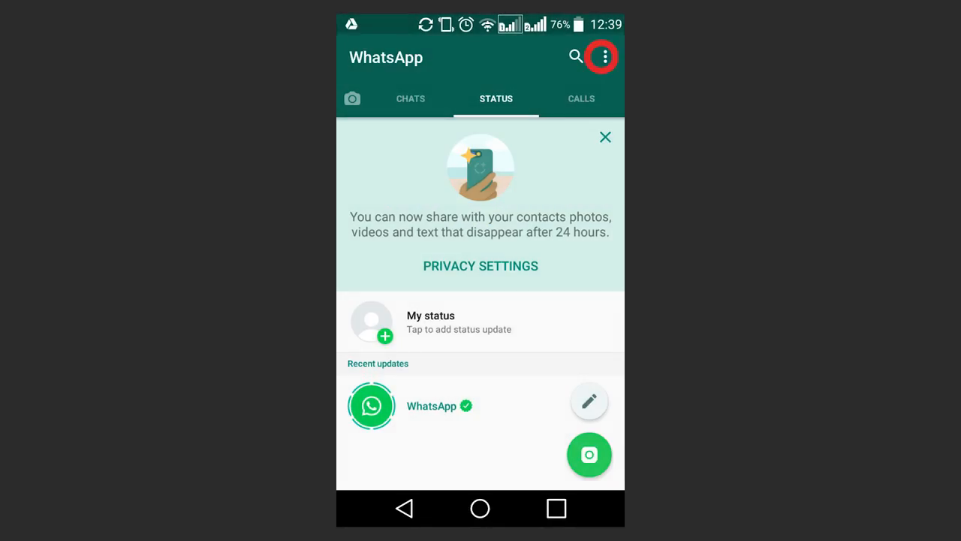
- Link the Google account under Settings > Chats > Chat backup and allow Google Drive access
click(607, 57)
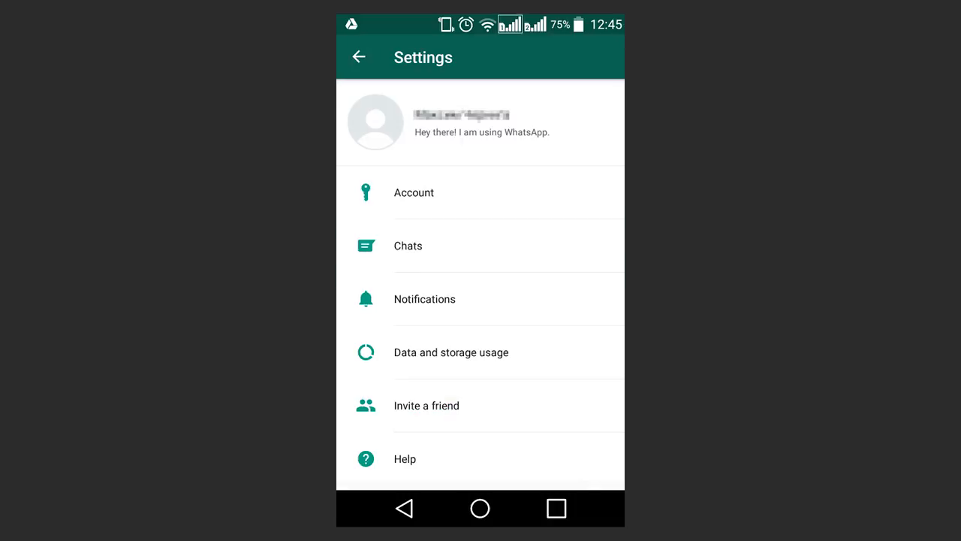
click(409, 246)
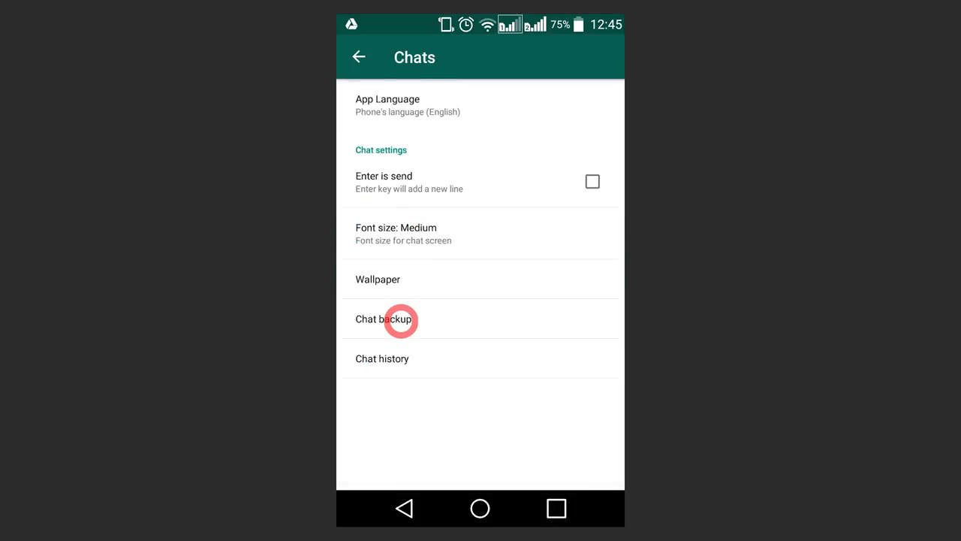
click(385, 319)
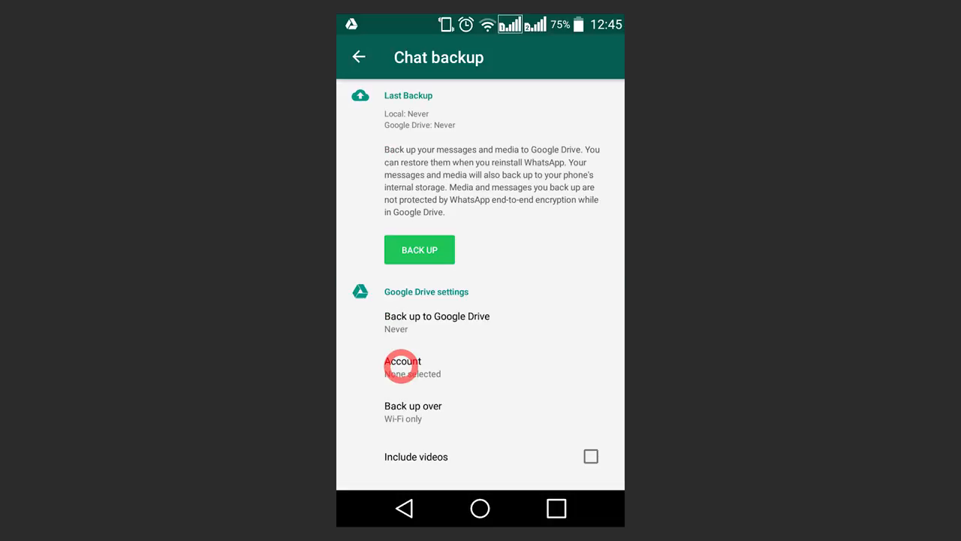
click(404, 366)
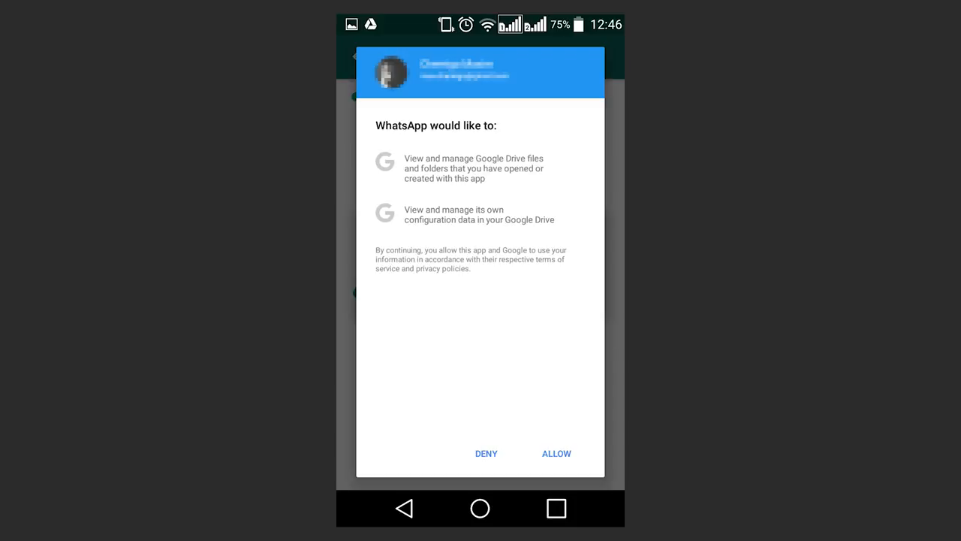
click(556, 452)
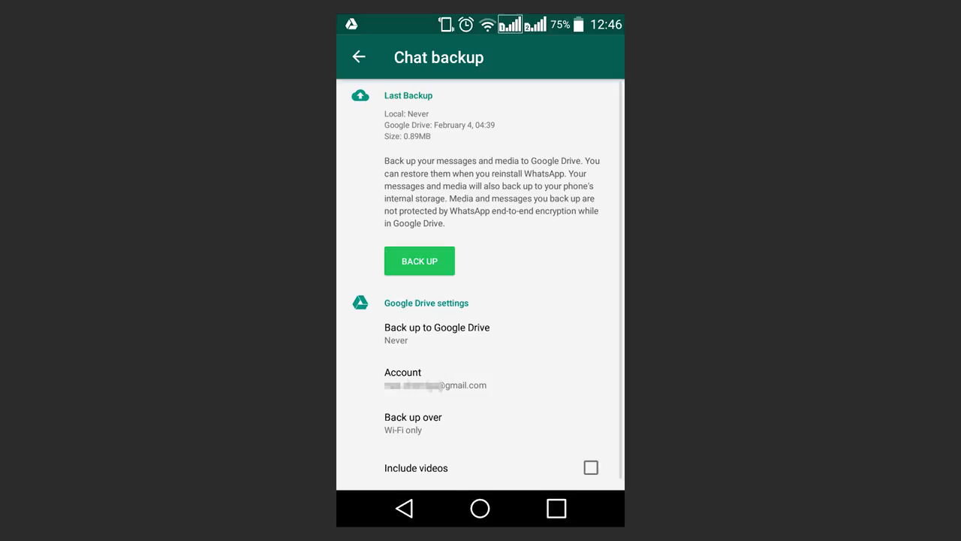
- Set Google Drive backups to Weekly with videos included and start the backup
click(437, 332)
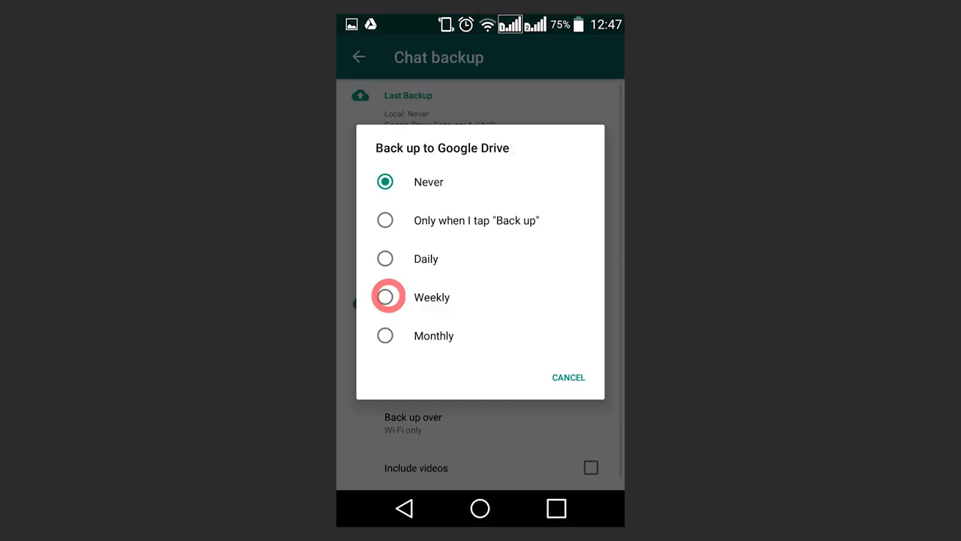
click(569, 377)
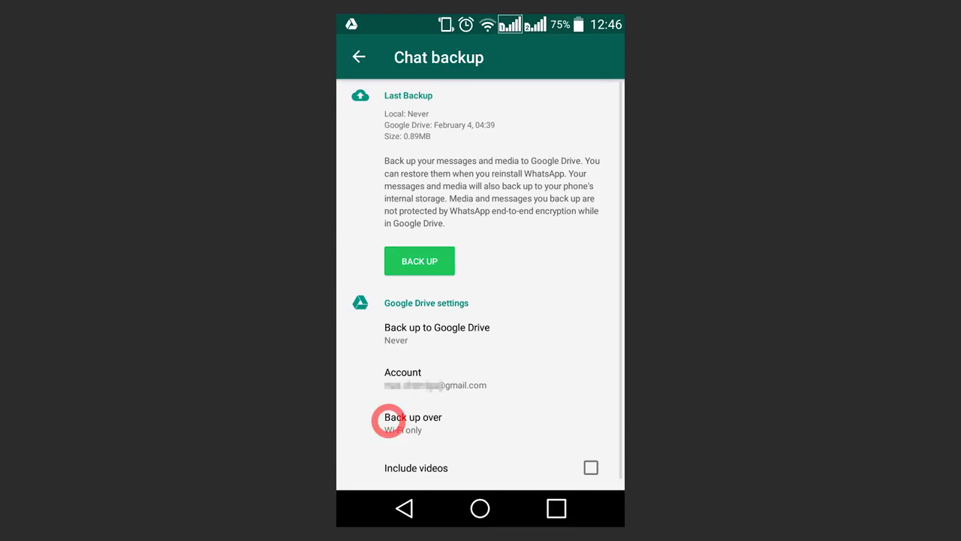
click(413, 422)
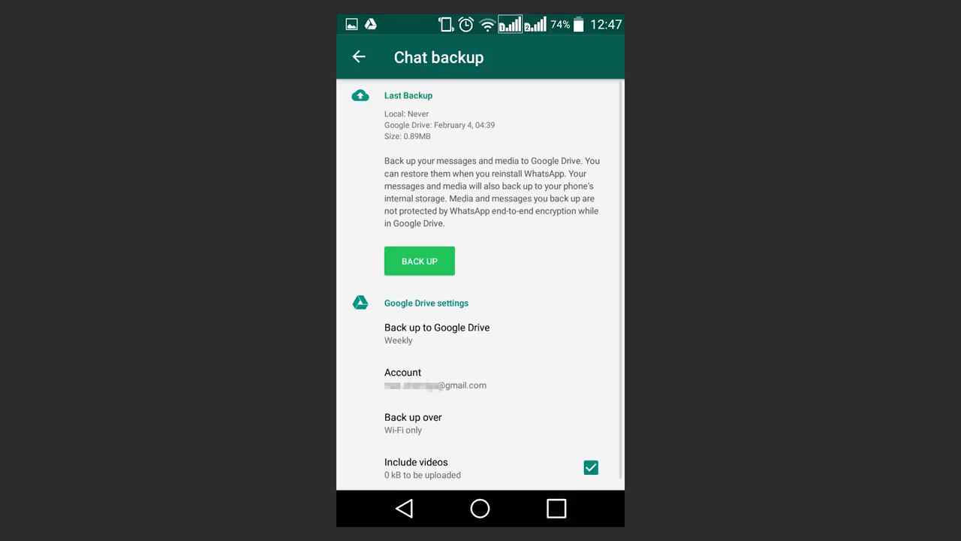
click(402, 260)
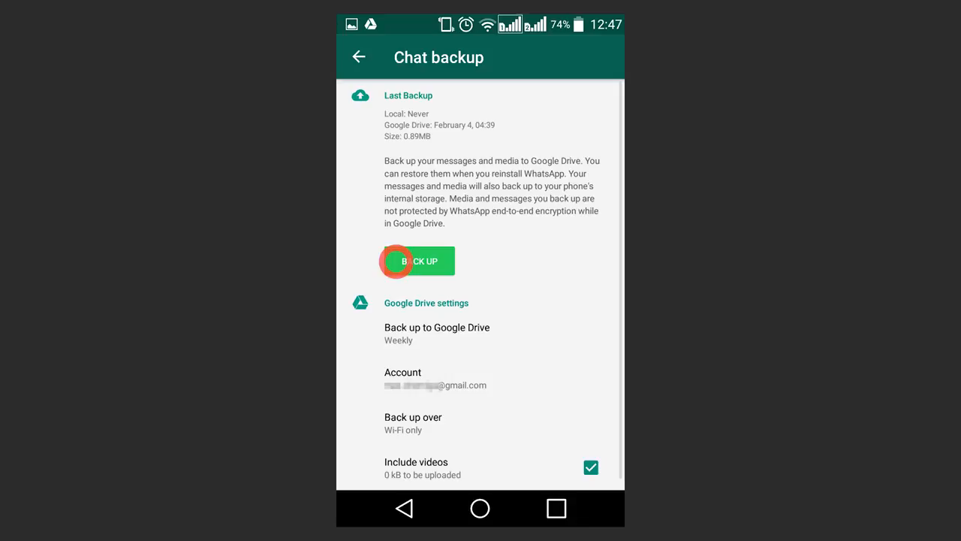
click(418, 261)
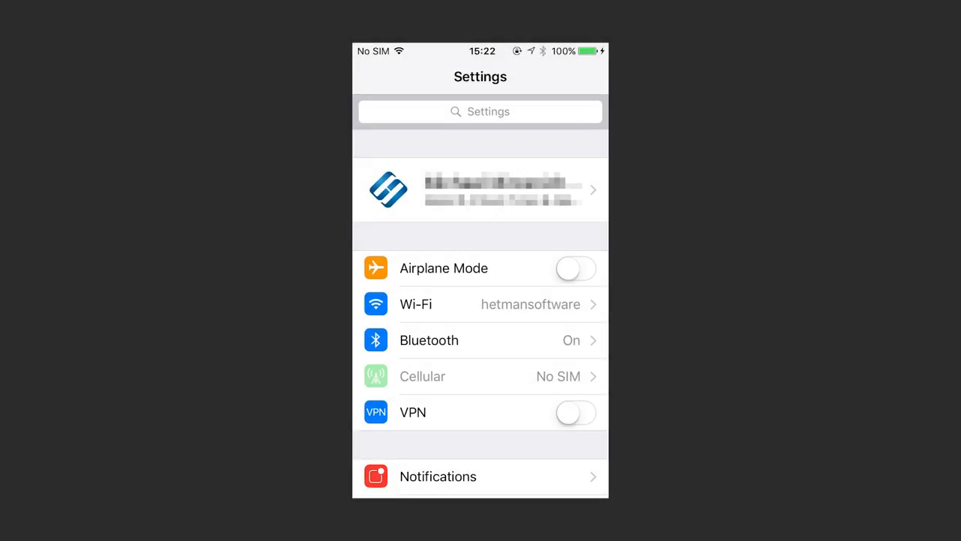
- Run WhatsApp's iCloud chat backup from Apple ID > iCloud and allow iCloud Drive over cellular
click(480, 189)
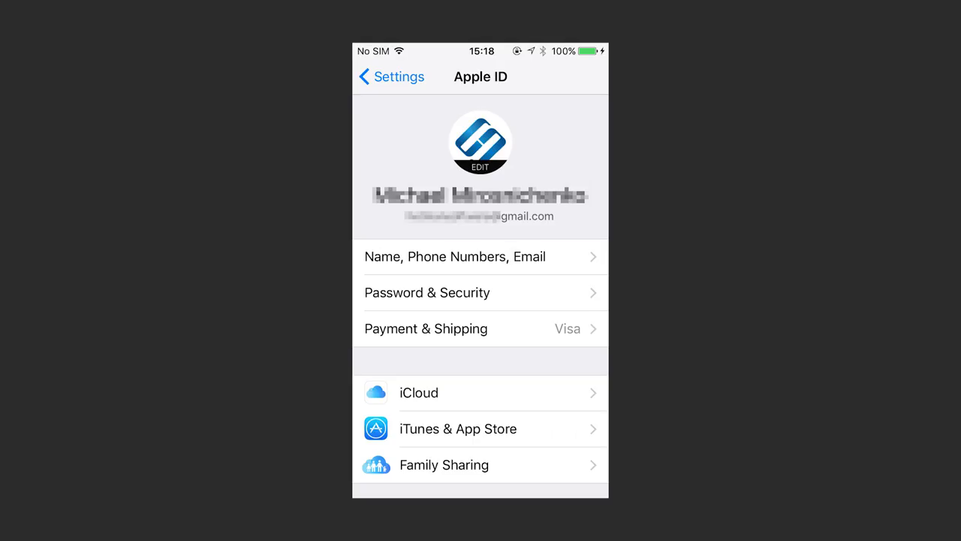
click(418, 393)
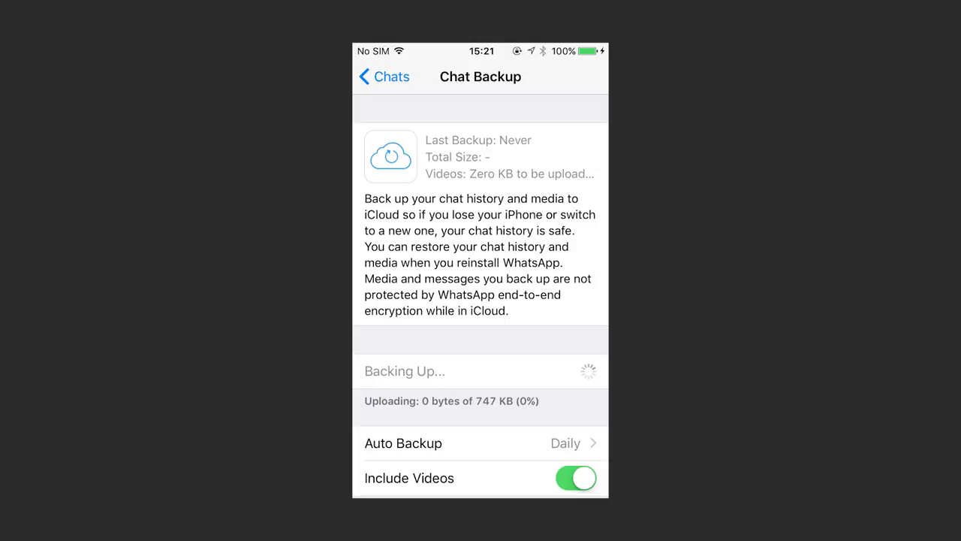
click(383, 76)
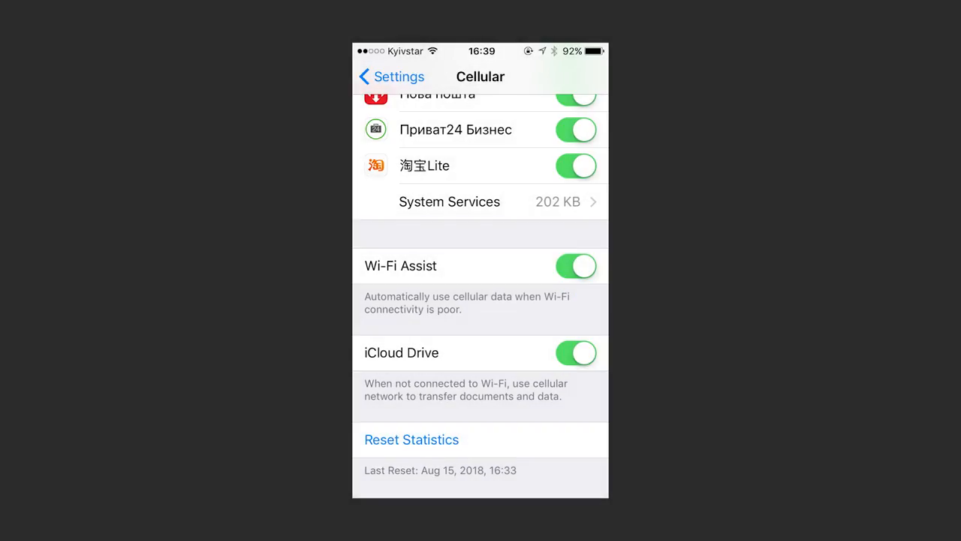
click(575, 352)
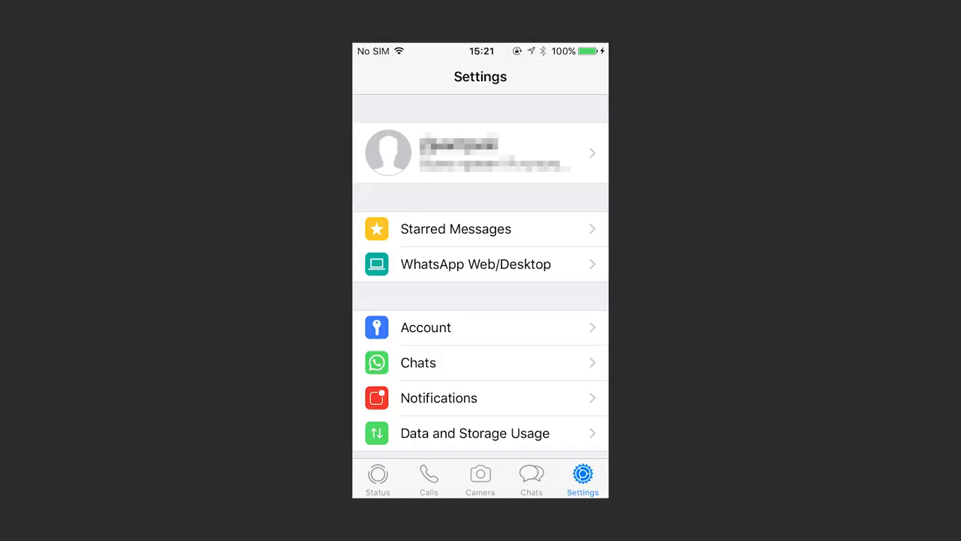
- Reach the Chat Backup options under WhatsApp Settings > Chats on the iPhone
click(431, 363)
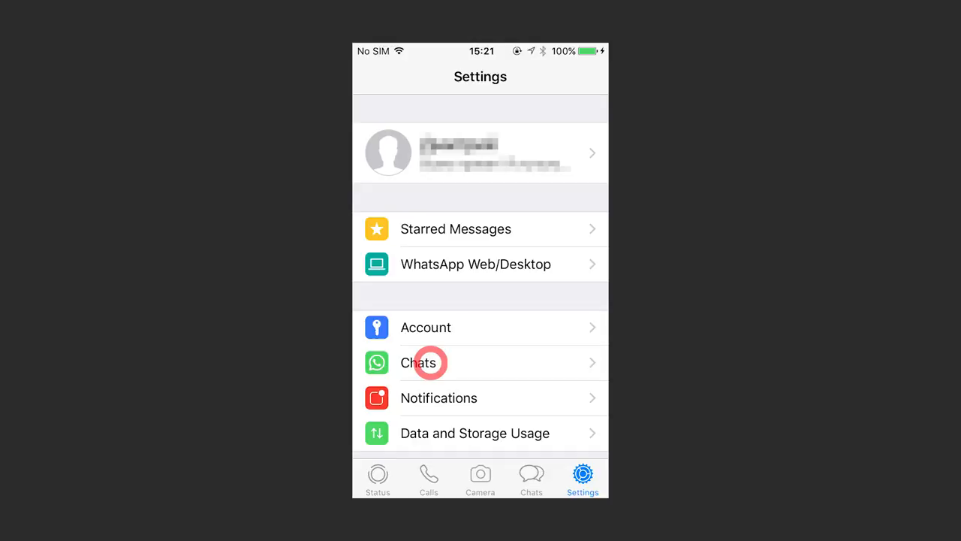
click(422, 363)
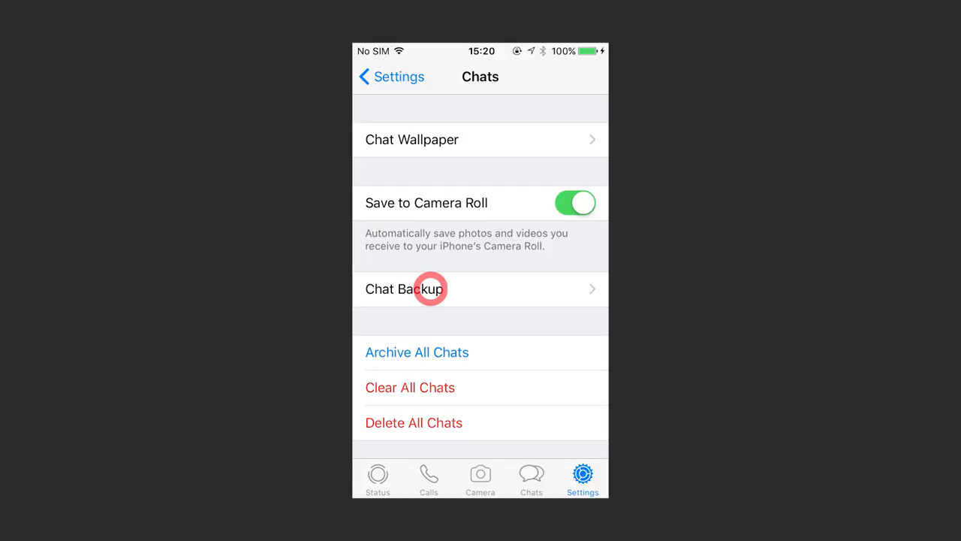
click(405, 289)
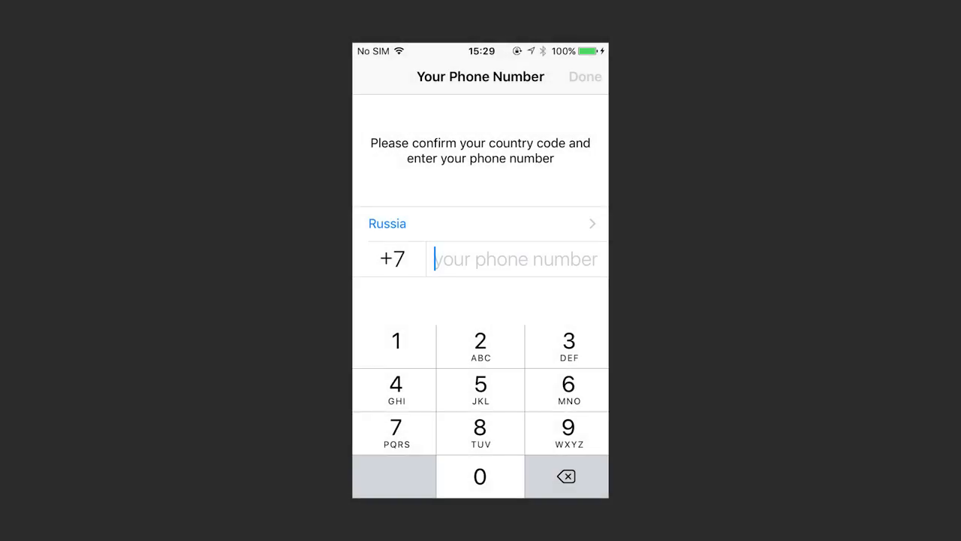
- Confirm the phone number, skip the iCloud restore, and share the exported chat zip via Mail
click(585, 77)
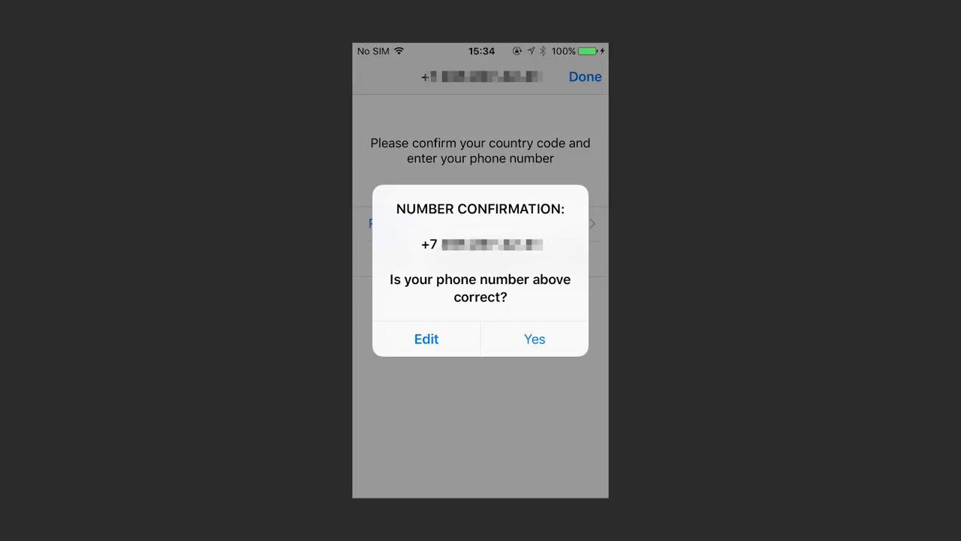
click(534, 339)
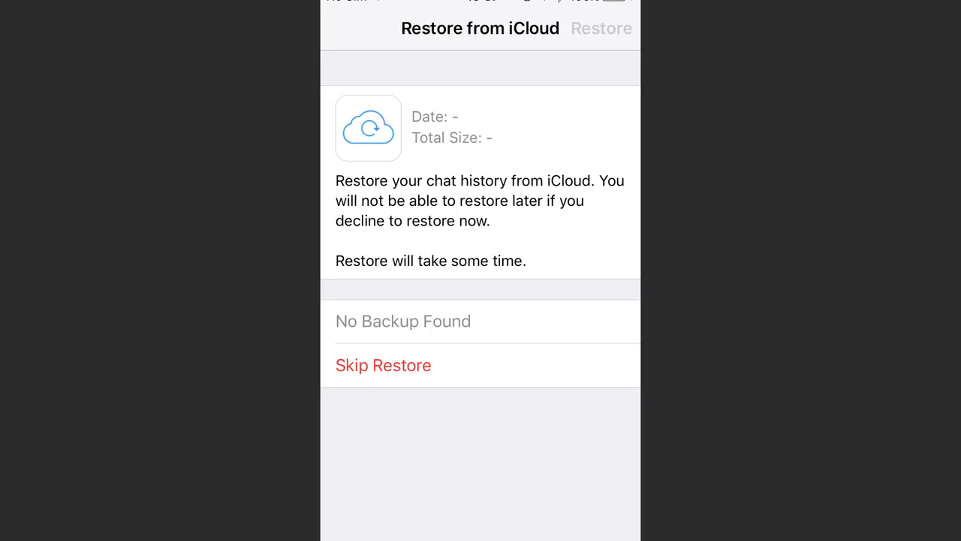
click(383, 365)
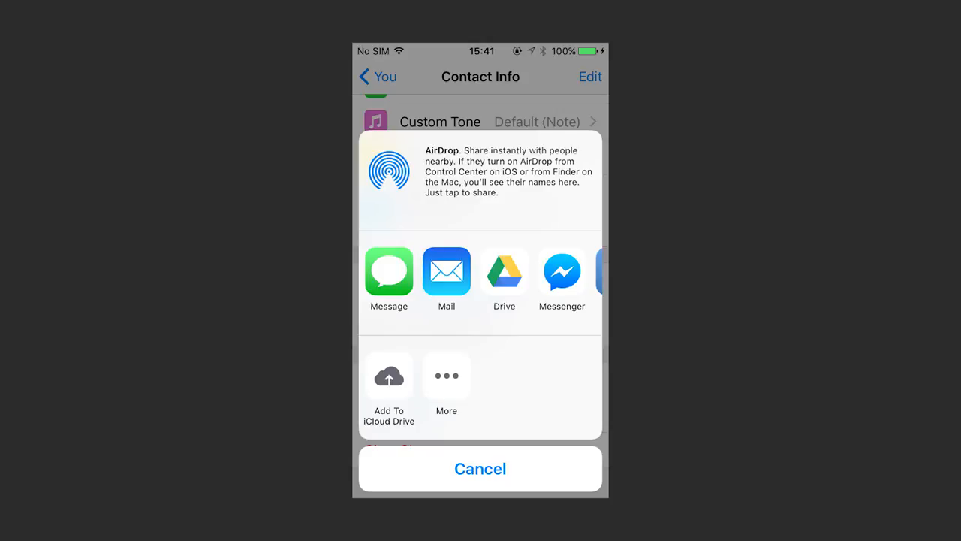
click(446, 273)
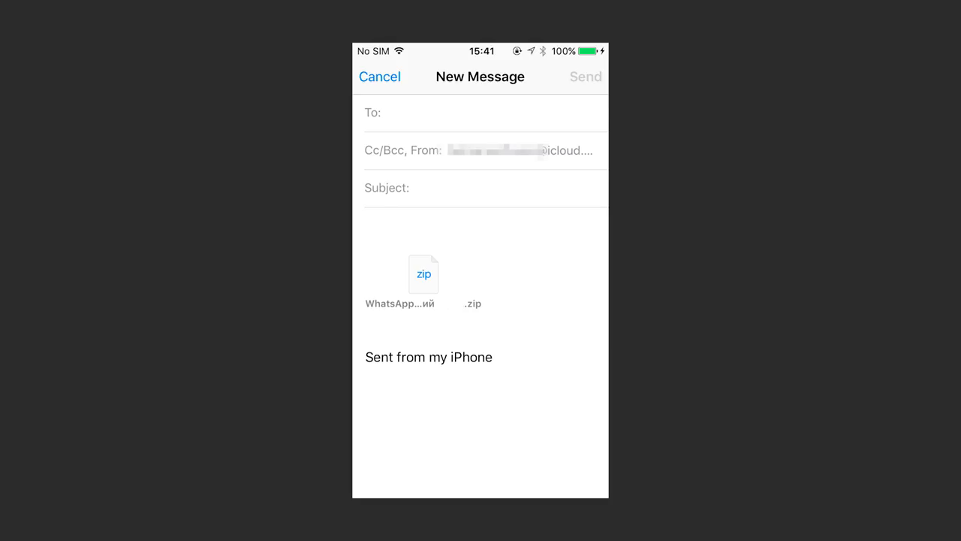